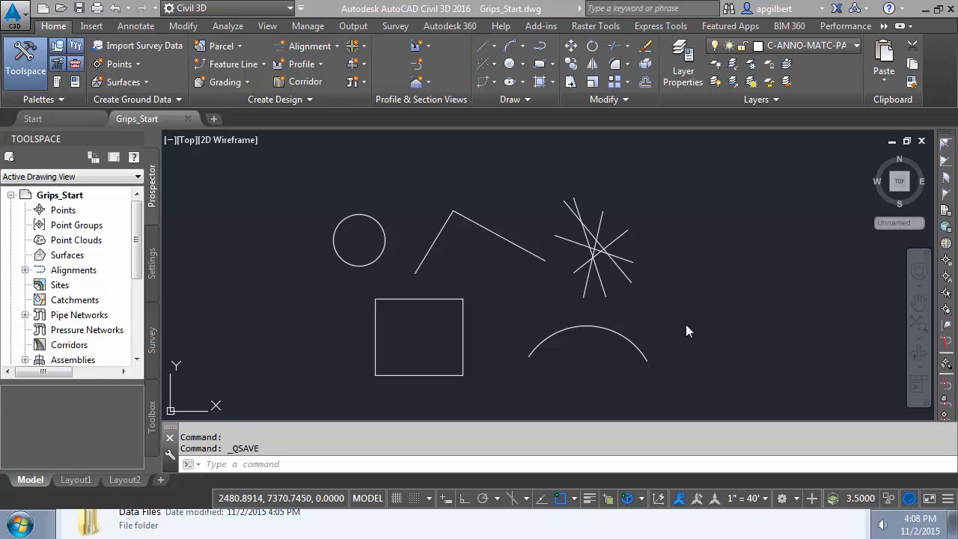
mouse_move(580, 323)
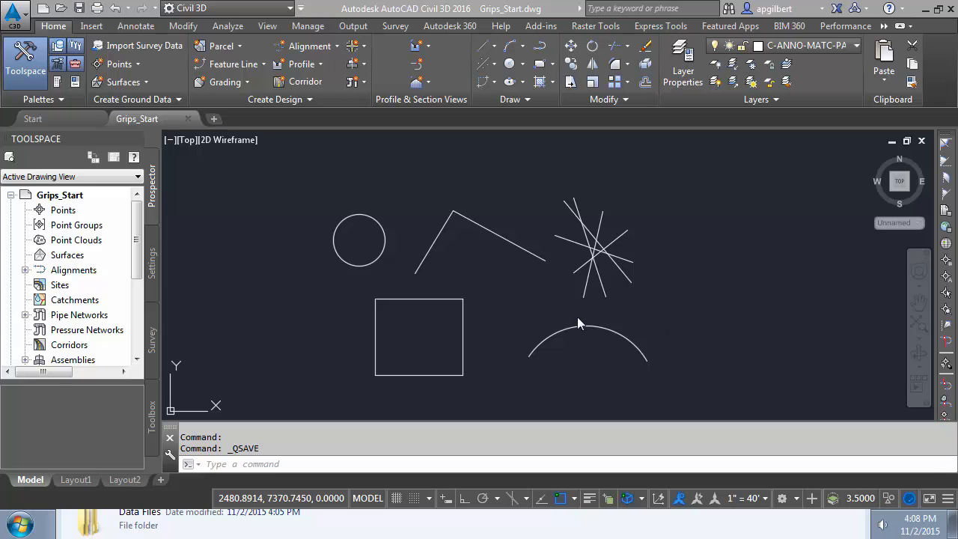
mouse_move(530, 296)
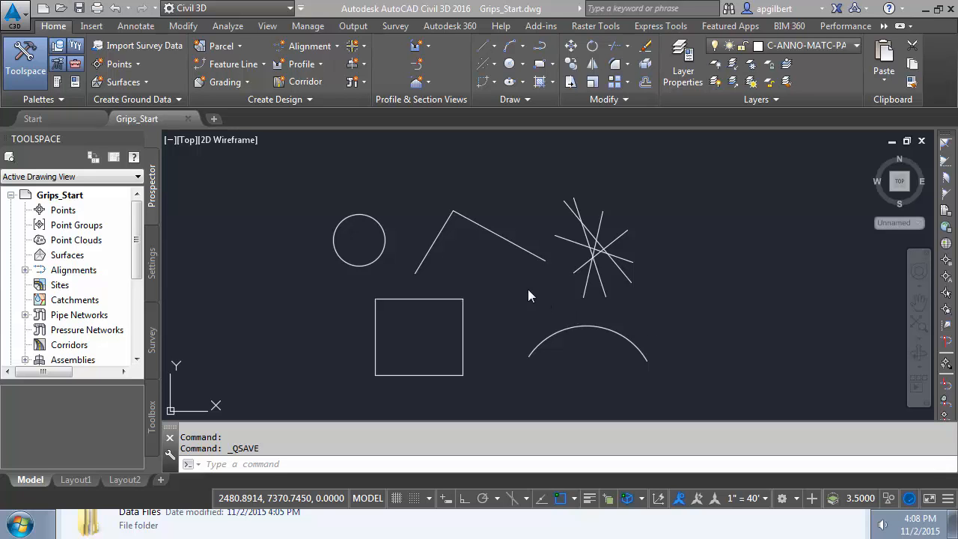
mouse_move(509, 334)
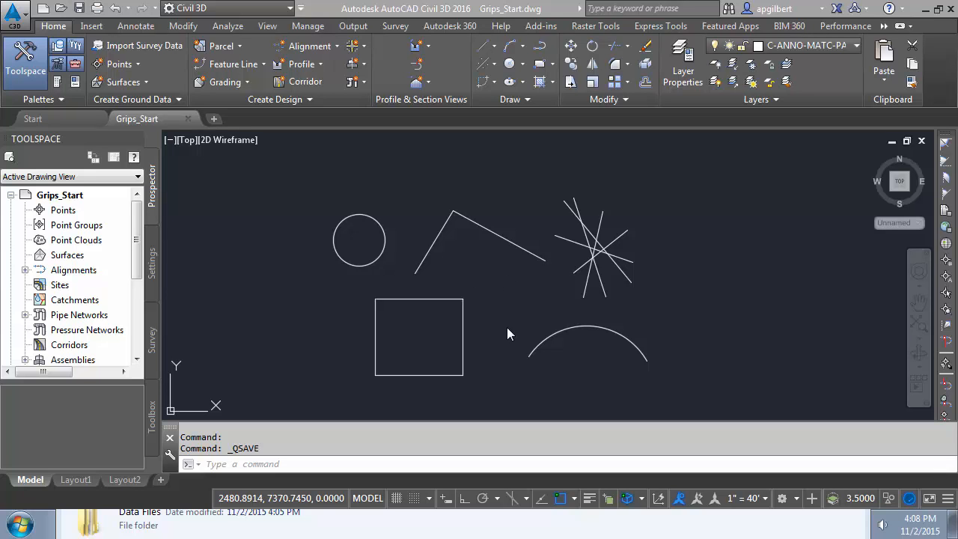
mouse_move(536, 311)
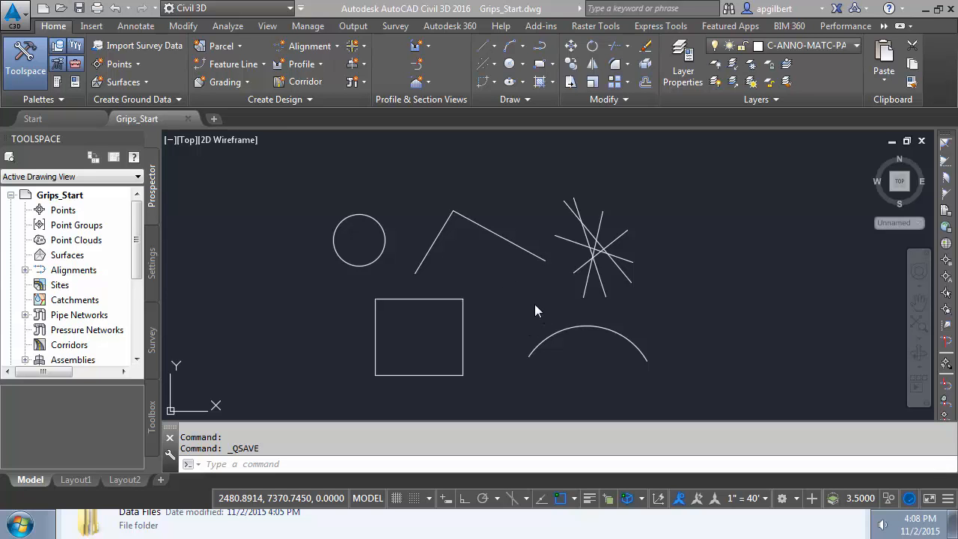
mouse_move(430, 296)
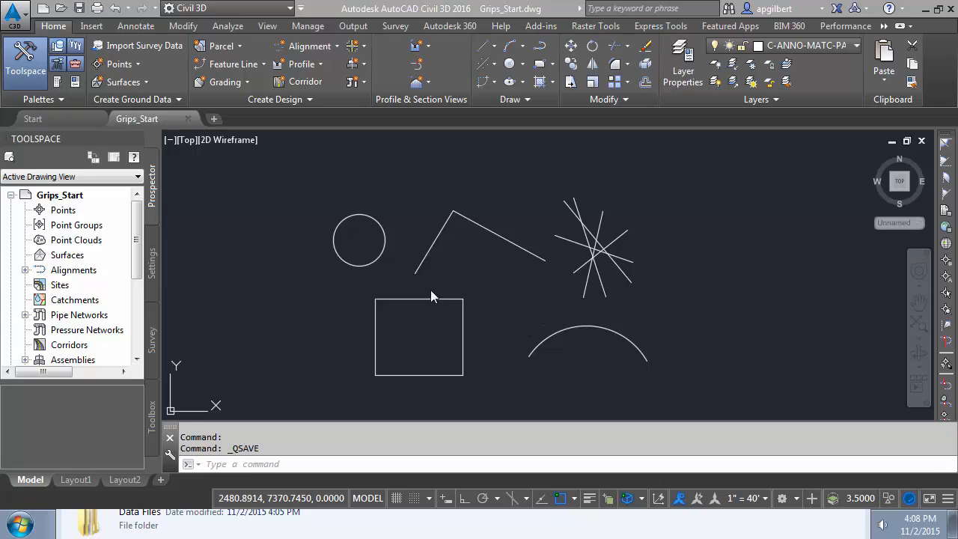
mouse_move(394, 301)
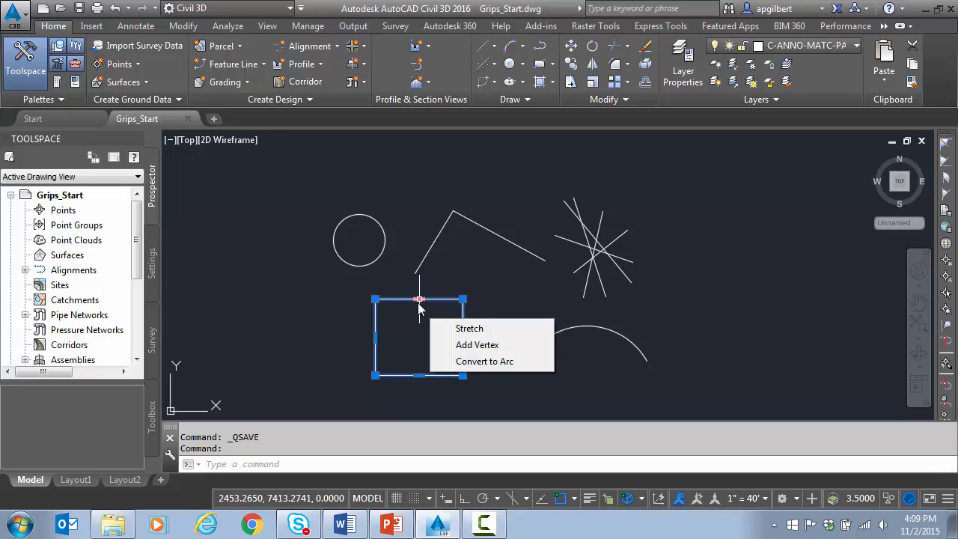
mouse_move(470, 328)
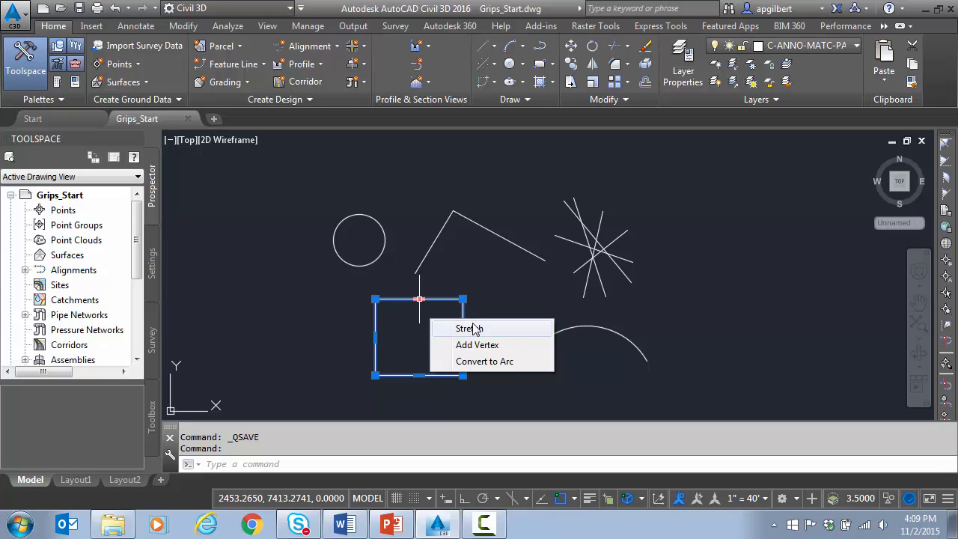
Start grip edits on the square and the arc, then cancel them.
left_click(478, 344)
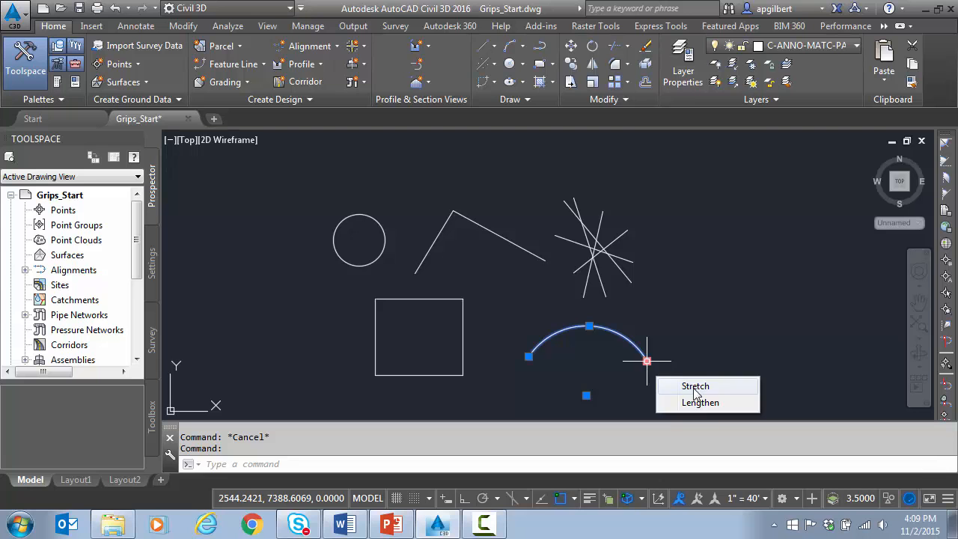
left_click(701, 403)
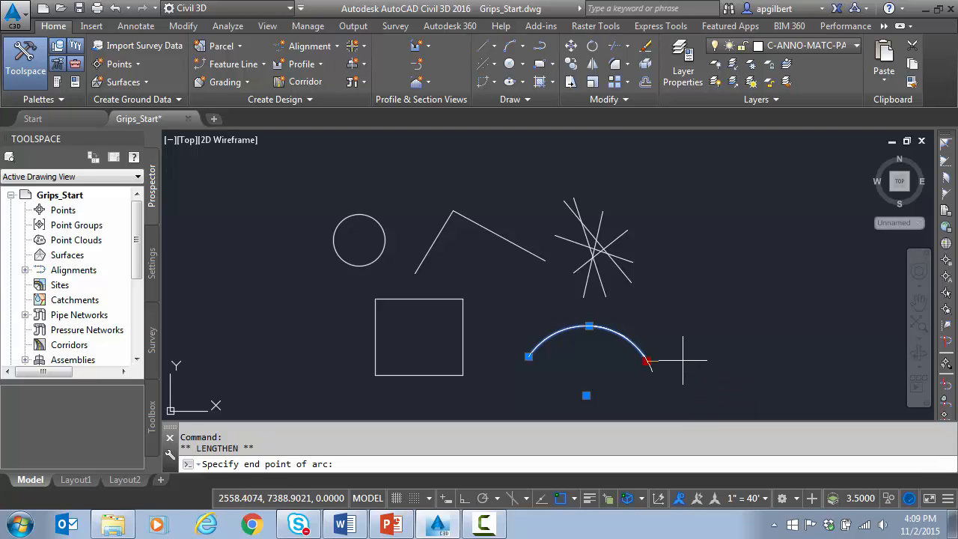
key("Escape")
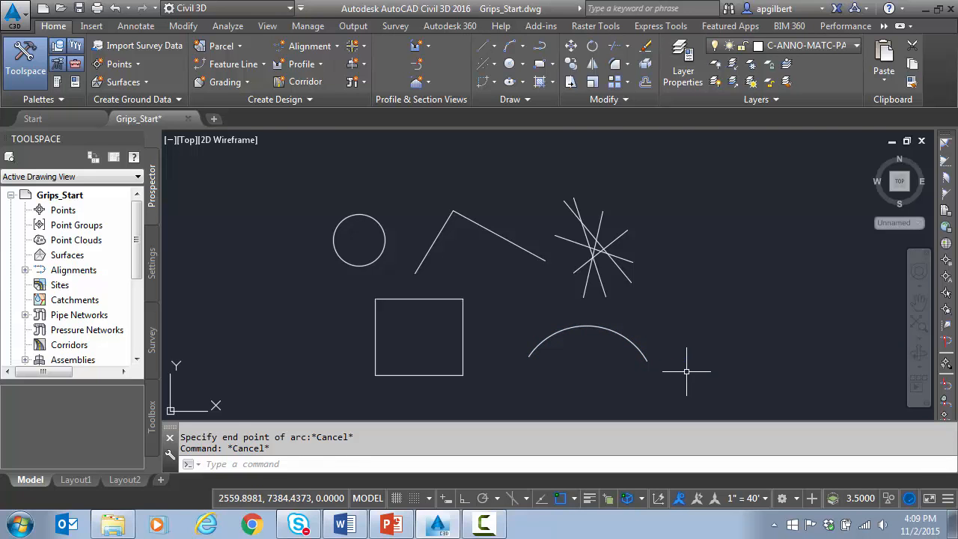
mouse_move(327, 265)
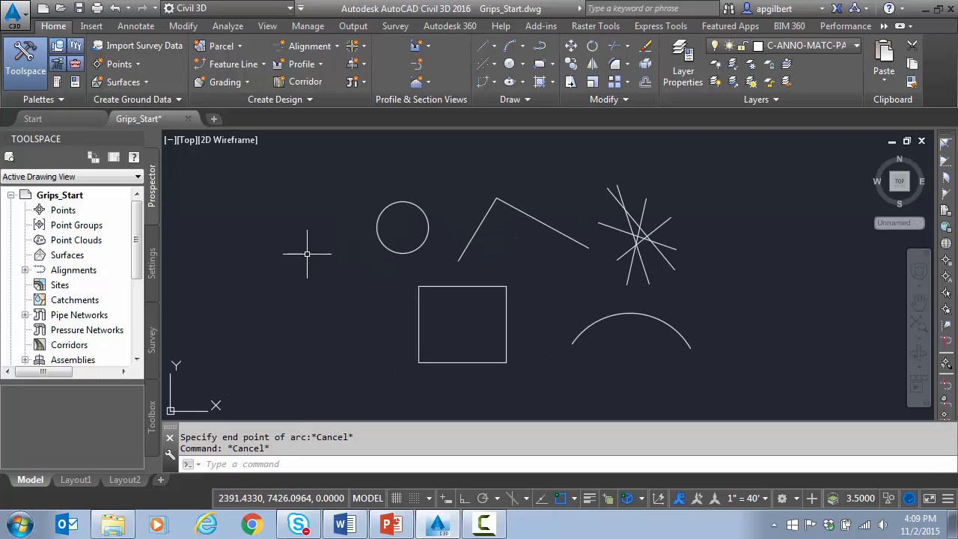
mouse_move(386, 267)
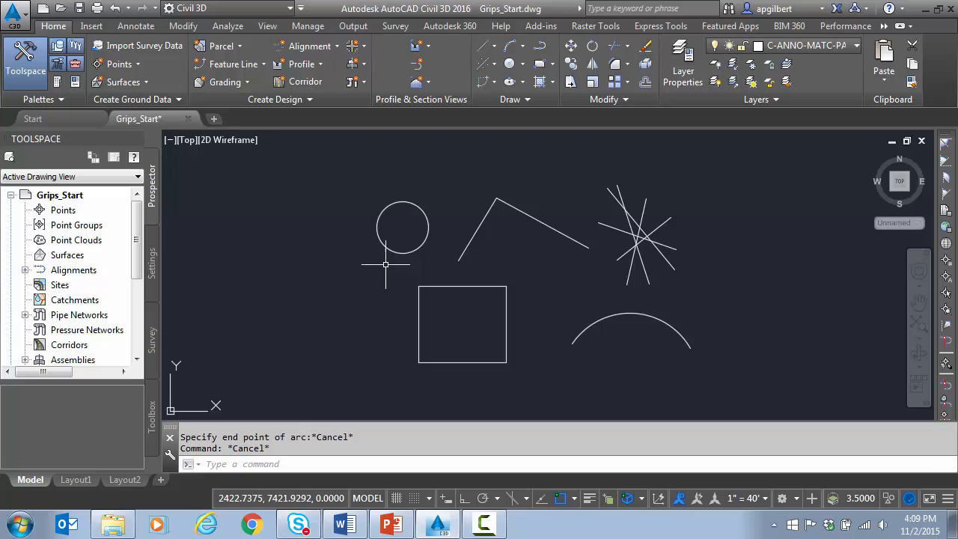
mouse_move(380, 263)
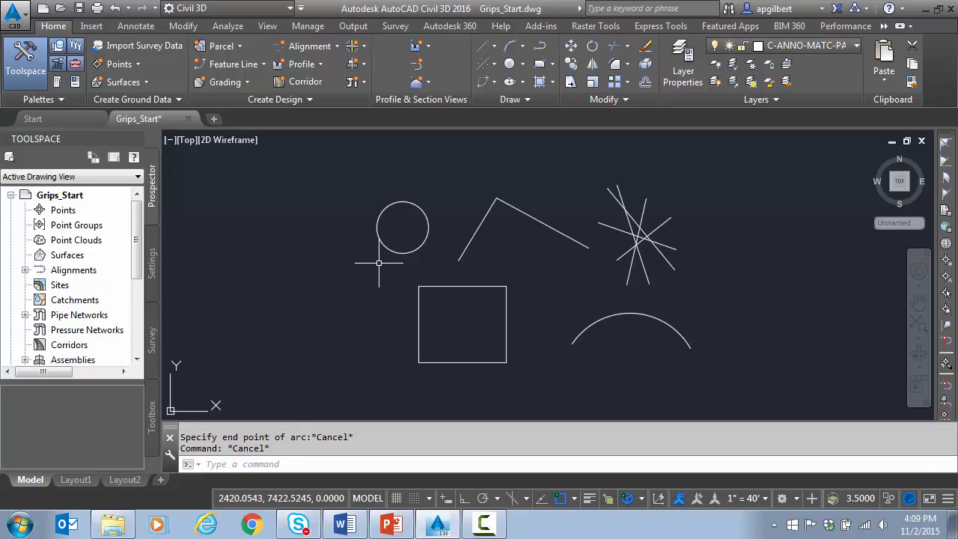
mouse_move(457, 354)
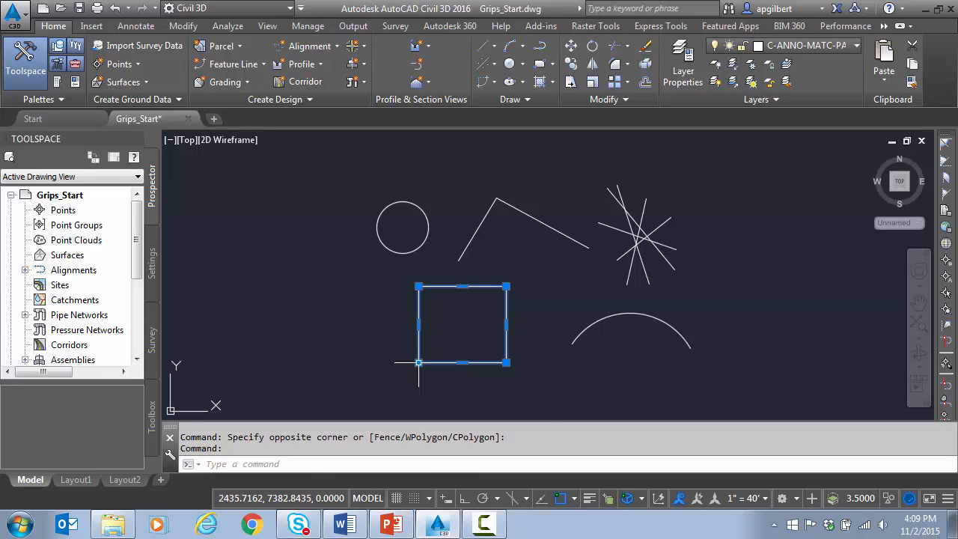
mouse_move(349, 410)
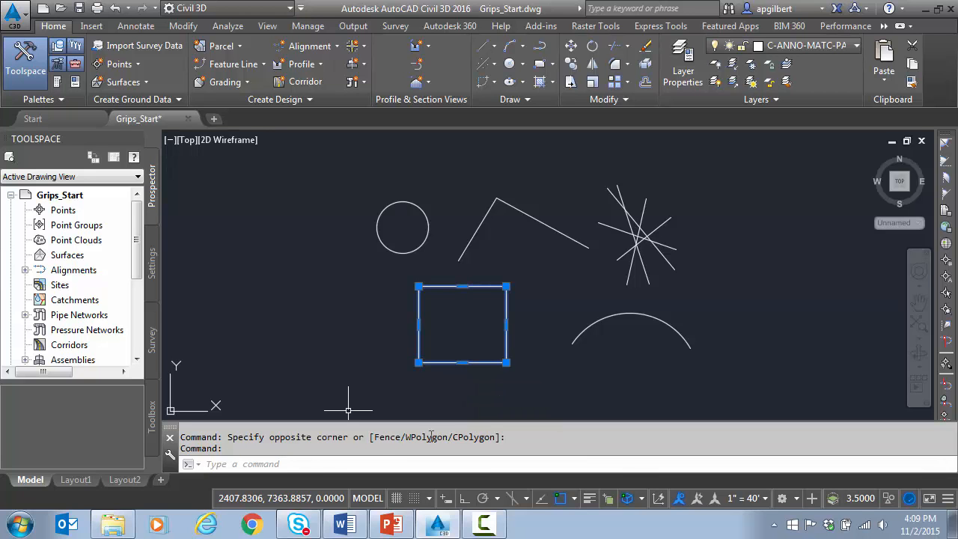
mouse_move(479, 391)
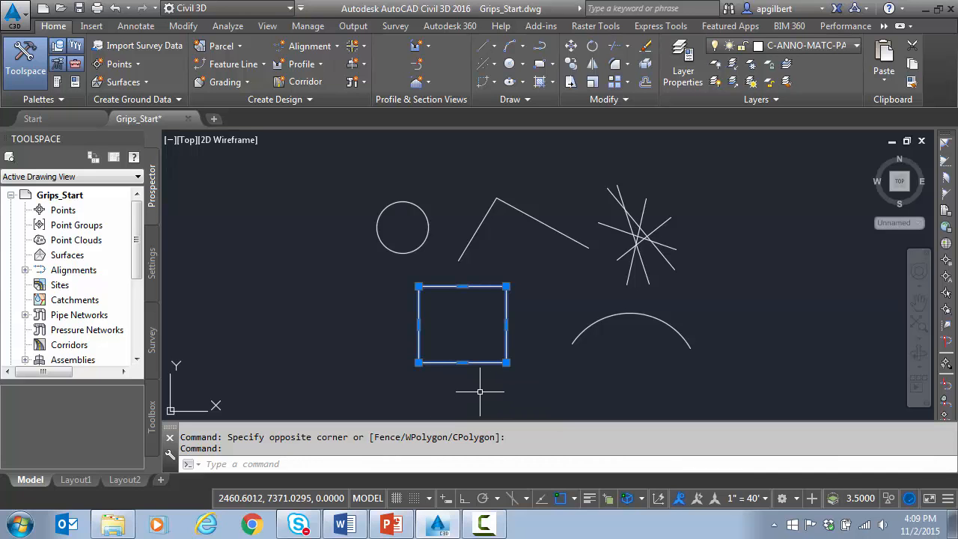
mouse_move(460, 393)
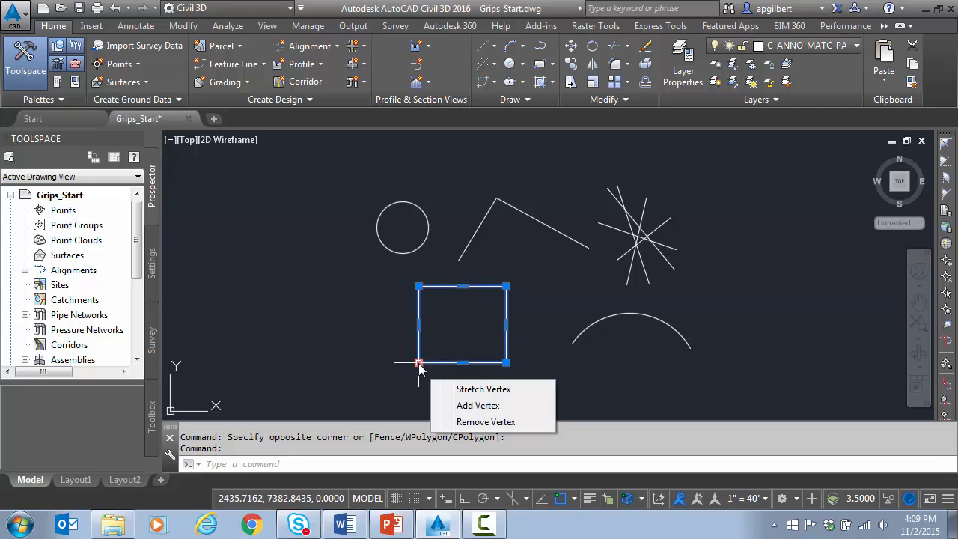
left_click(483, 389)
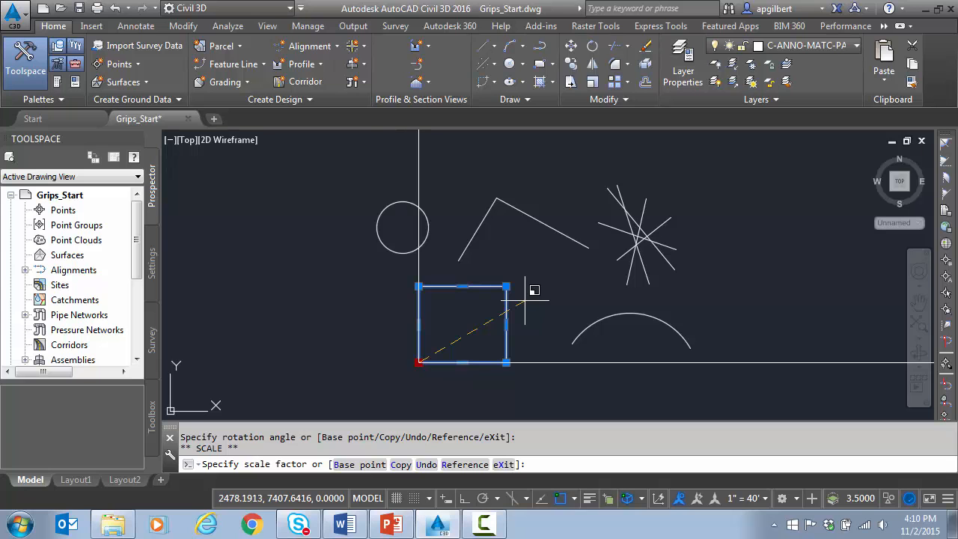
key("Escape")
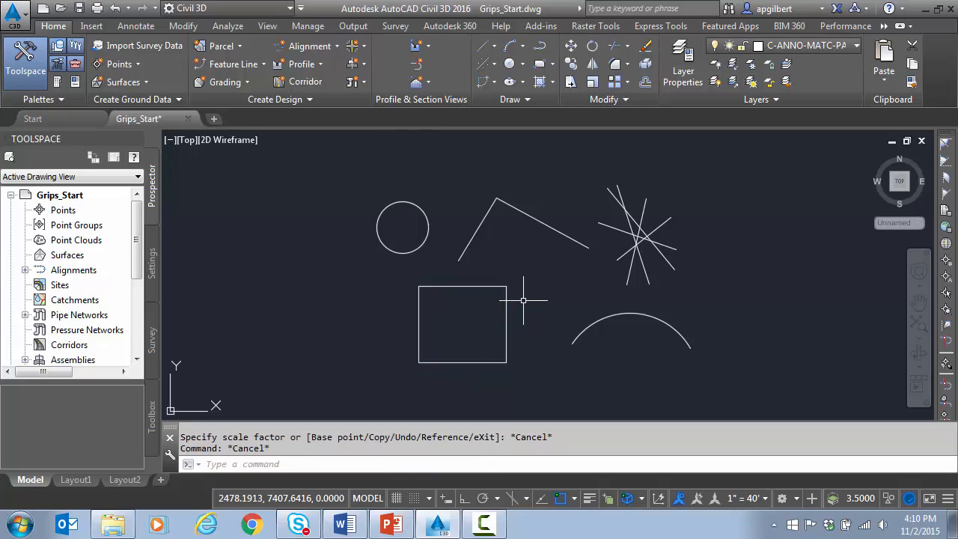
mouse_move(434, 264)
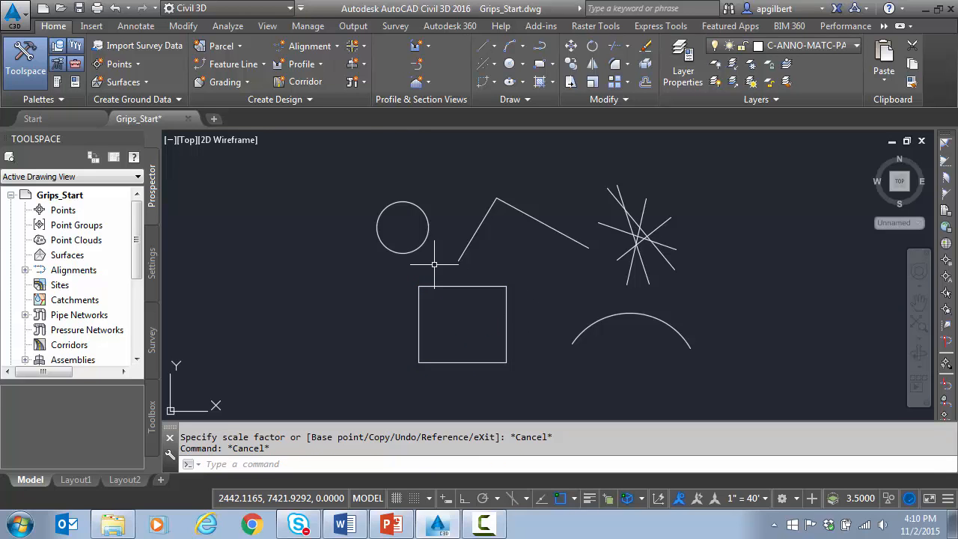
Start mirroring the arc and scaling the bent line by grips, then cancel both.
left_click(631, 326)
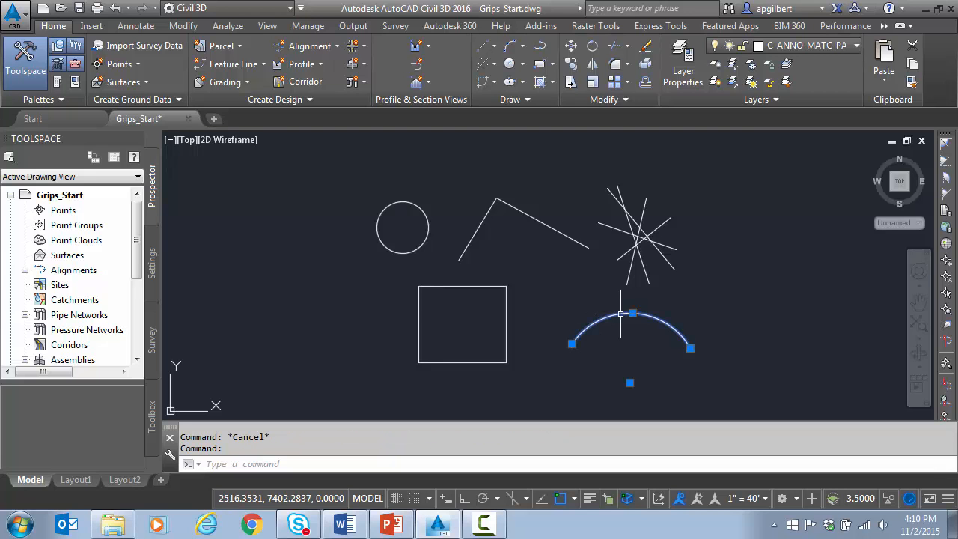
left_click(629, 383)
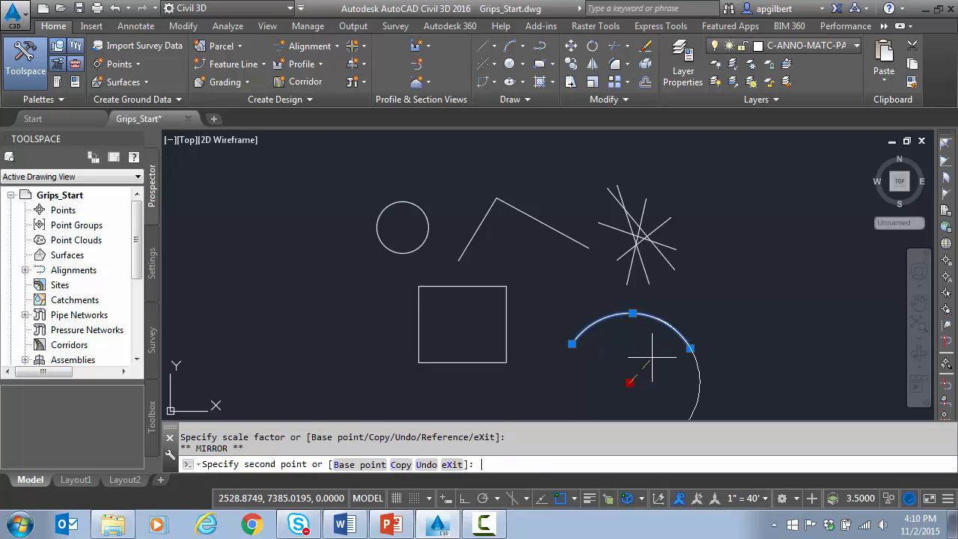
key("Escape")
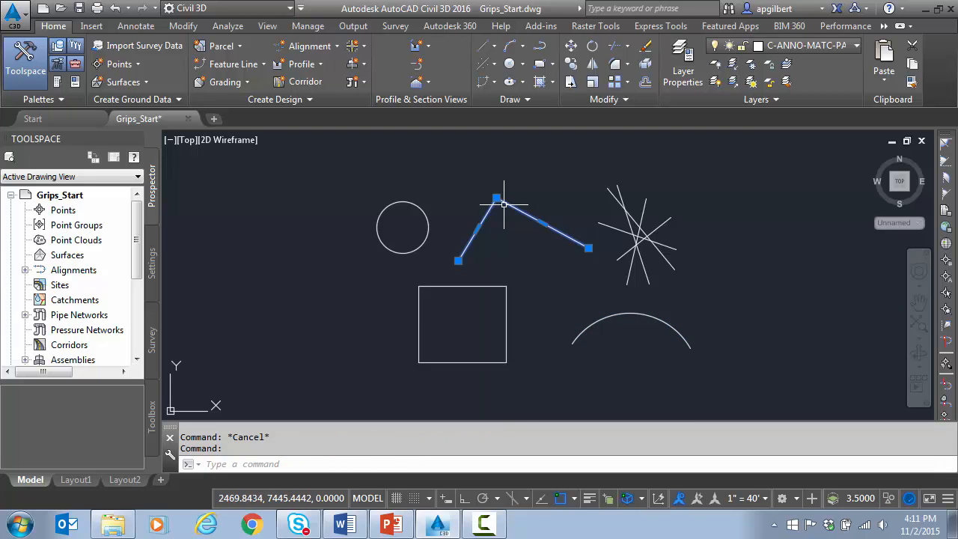
left_click(498, 201)
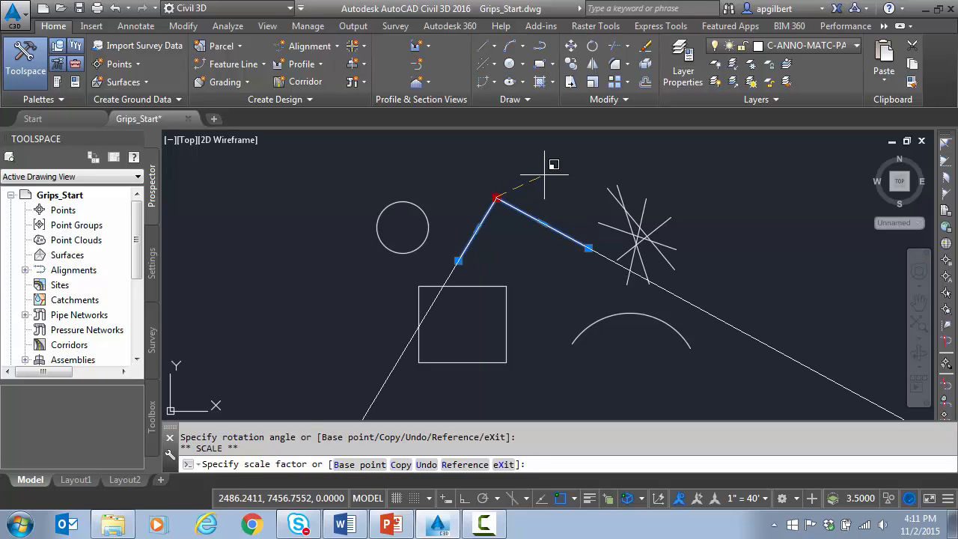
key("Escape")
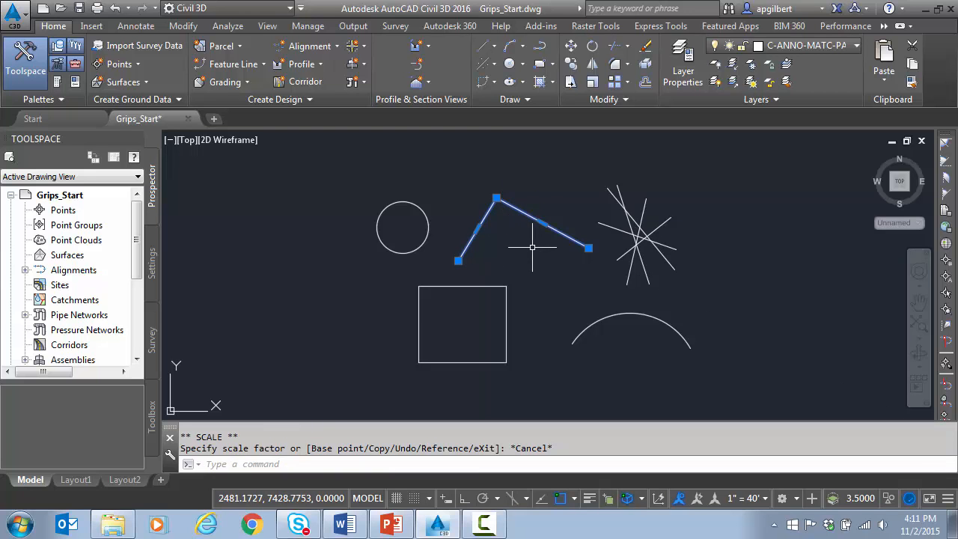
key("Escape")
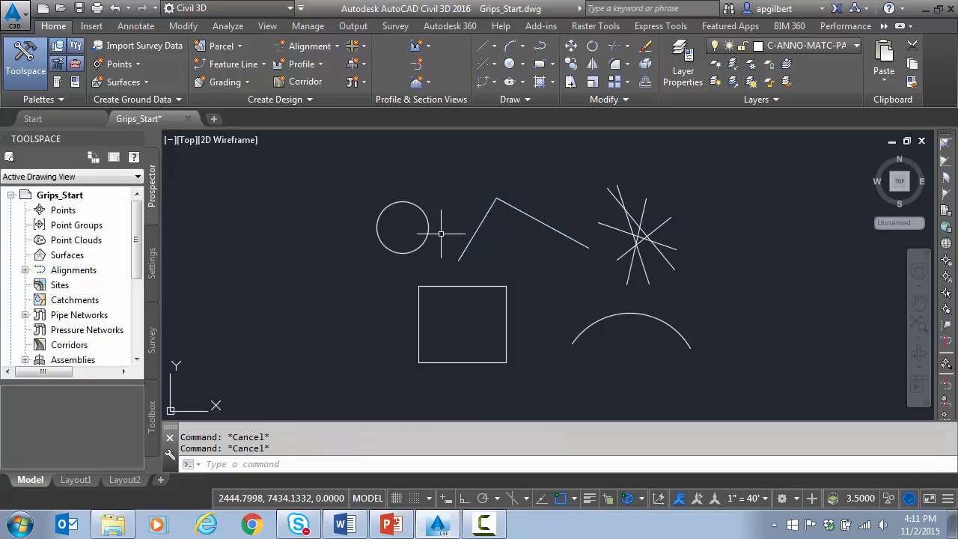
Preview moving the circle from its centre grip, then cancel the move.
left_click(405, 228)
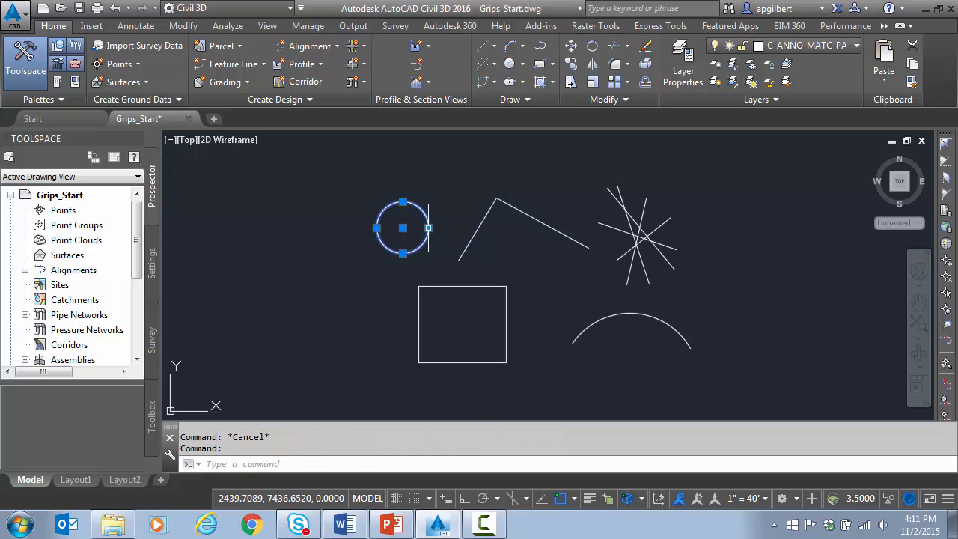
left_click(403, 229)
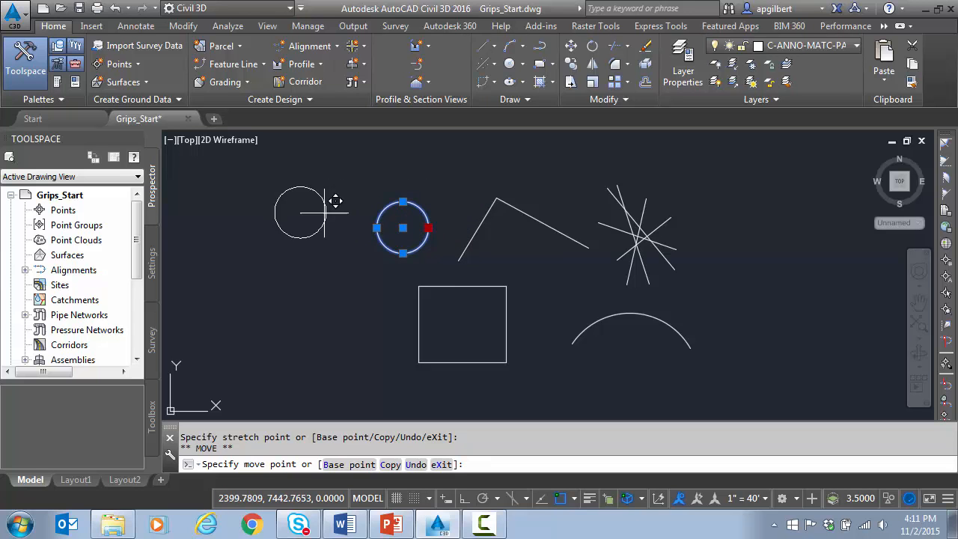
left_click_drag(300, 214, 367, 314)
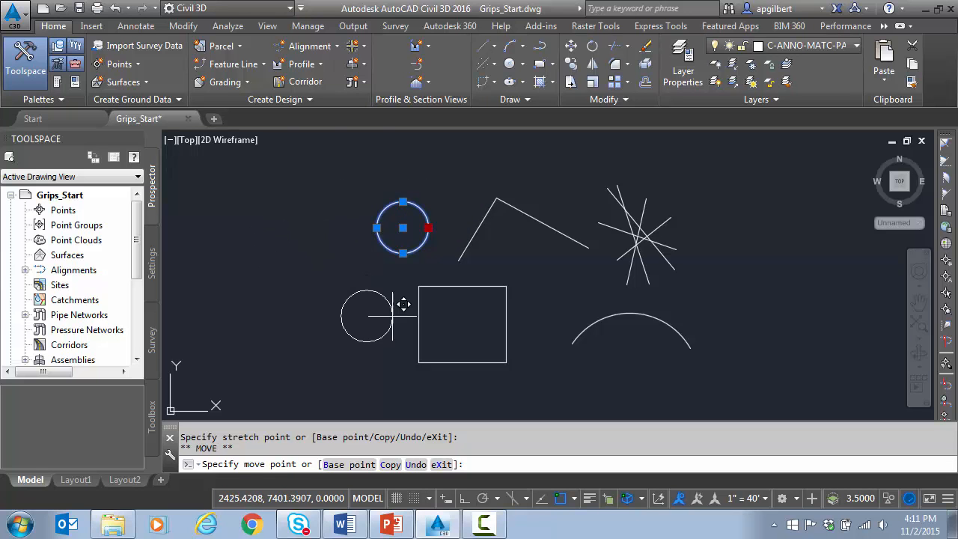
key("Escape")
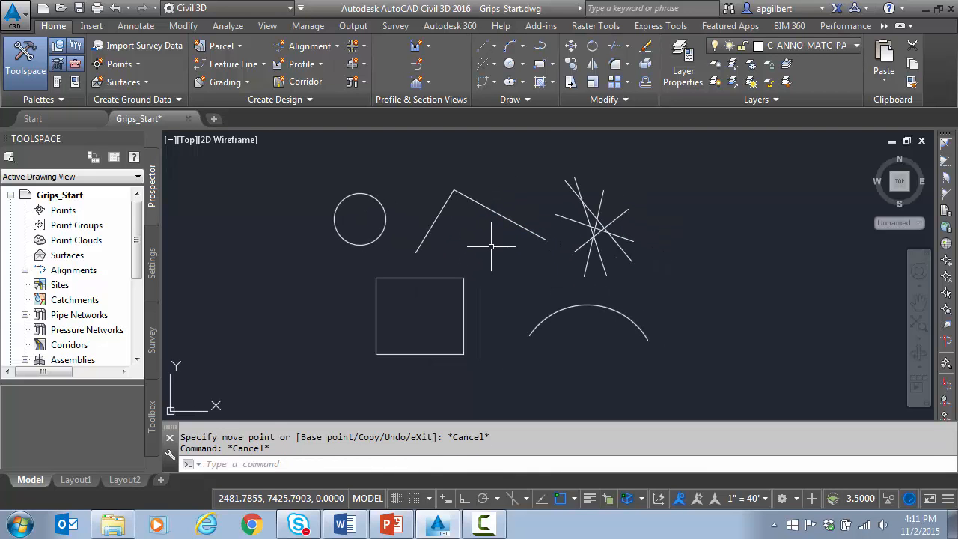
mouse_move(572, 279)
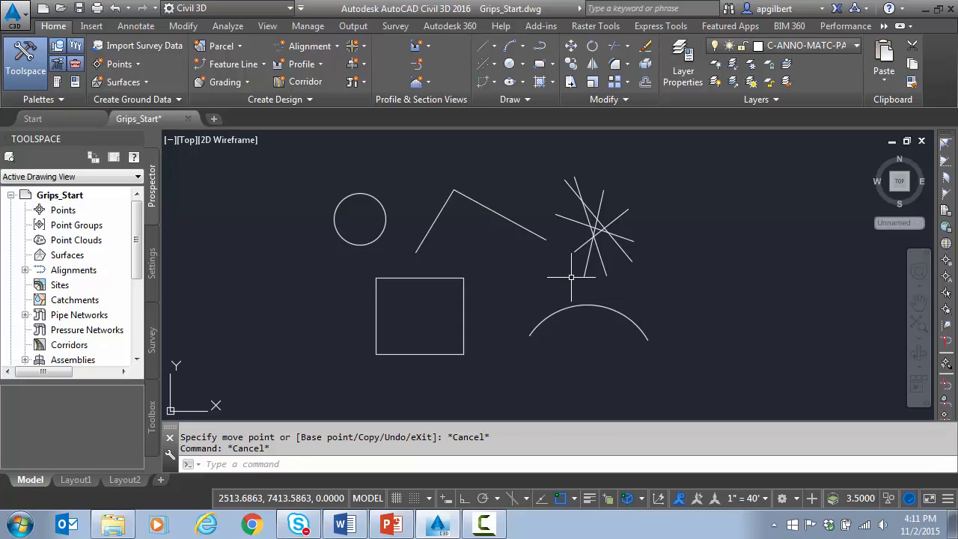
mouse_move(559, 498)
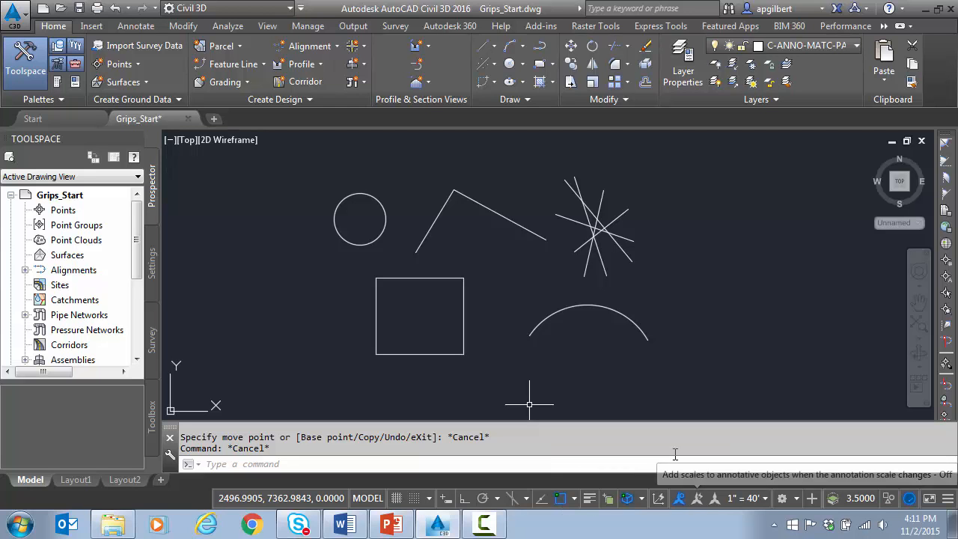
Toggle object snap off and on, then place the square above the star.
left_click(562, 498)
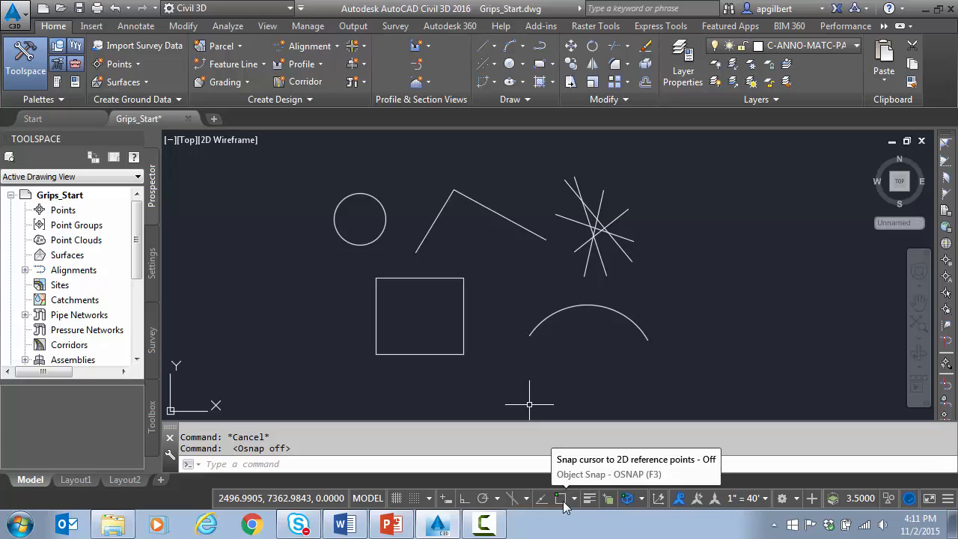
left_click(562, 498)
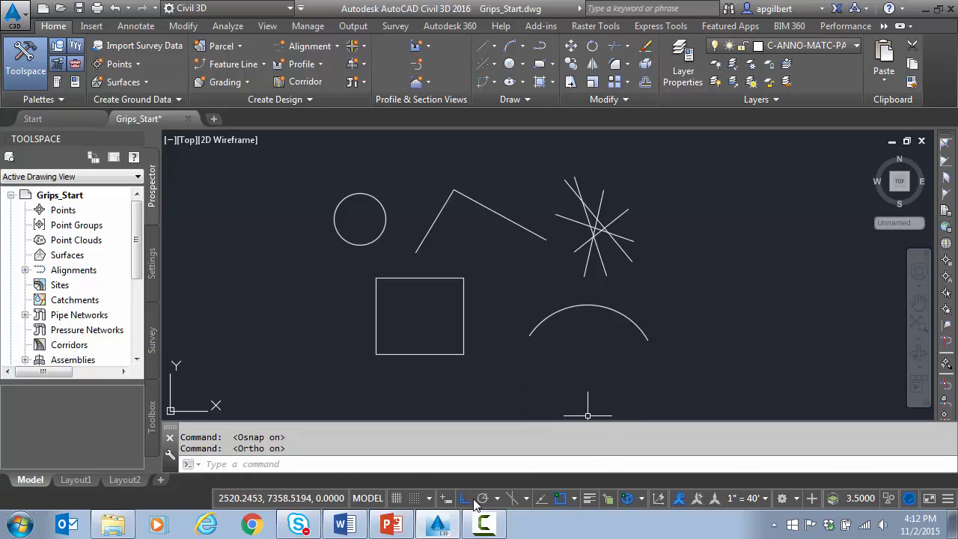
mouse_move(649, 378)
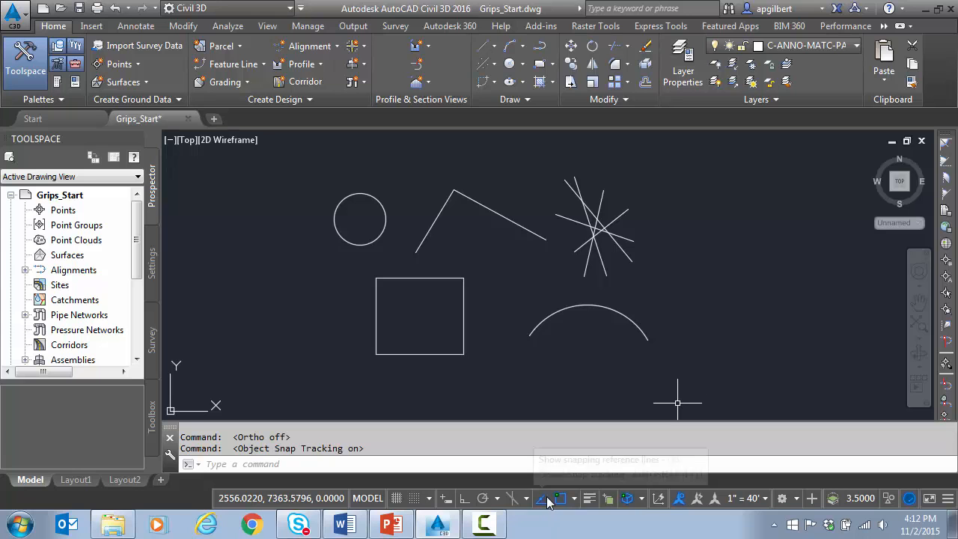
mouse_move(697, 385)
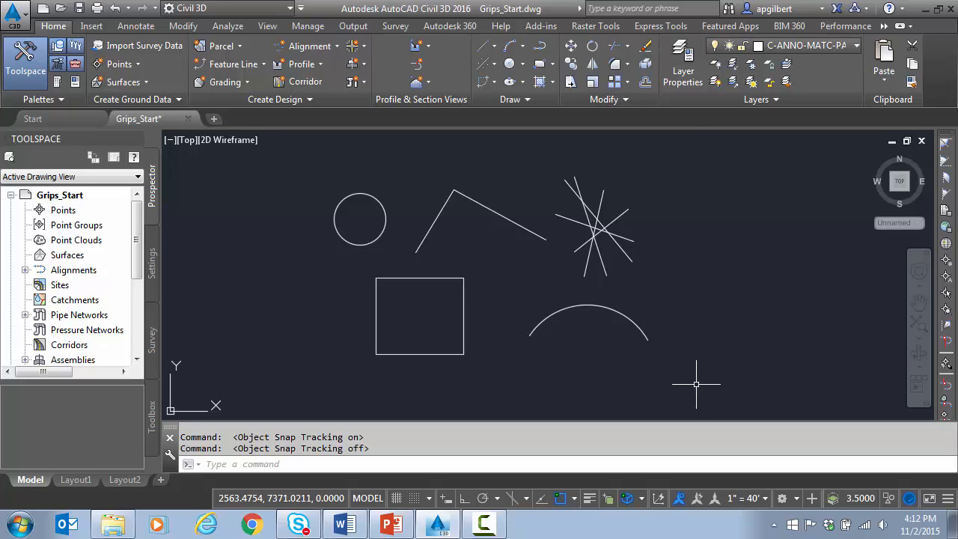
mouse_move(474, 361)
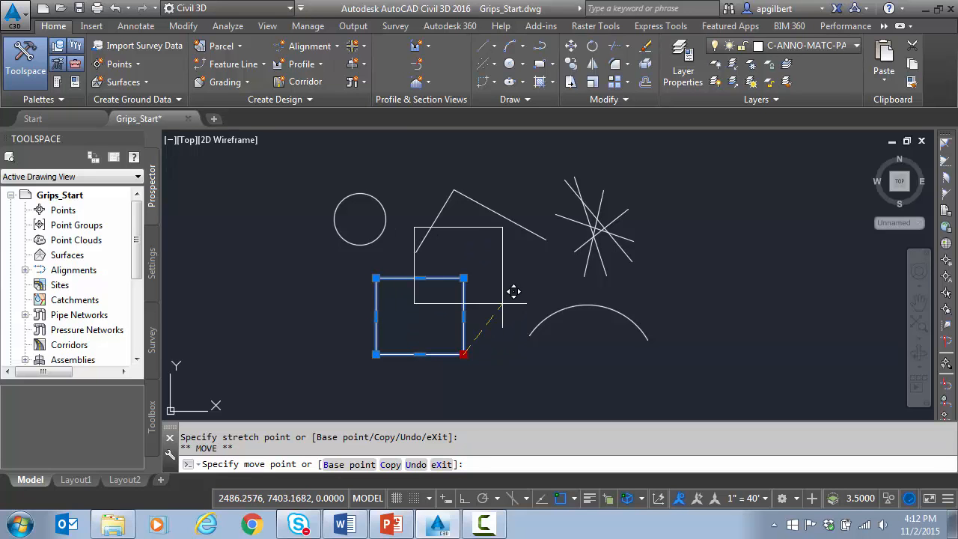
mouse_move(587, 250)
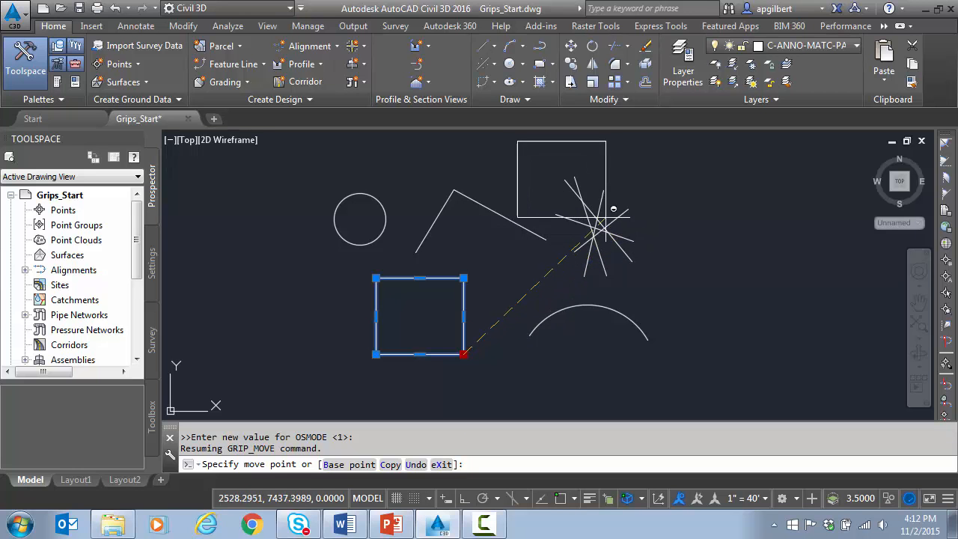
right_click(594, 208)
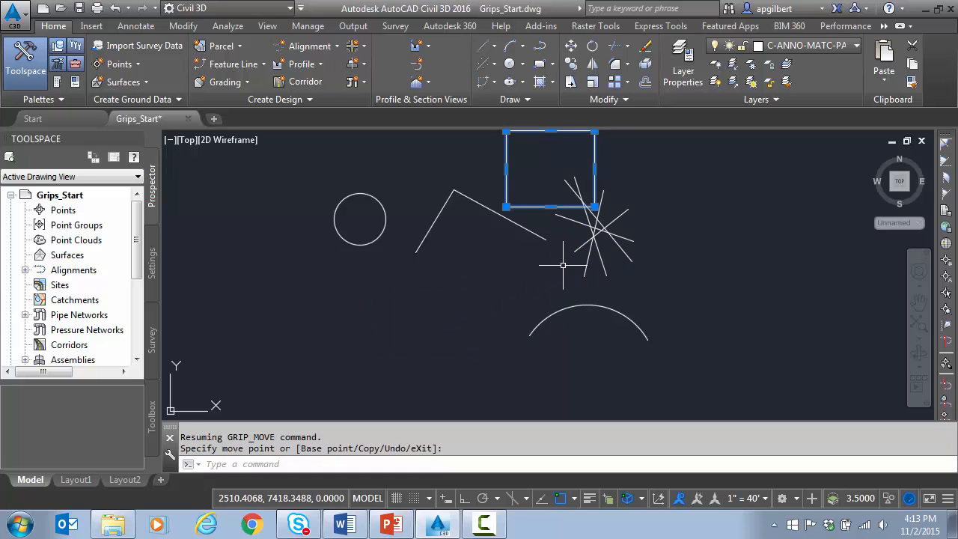
key("Escape")
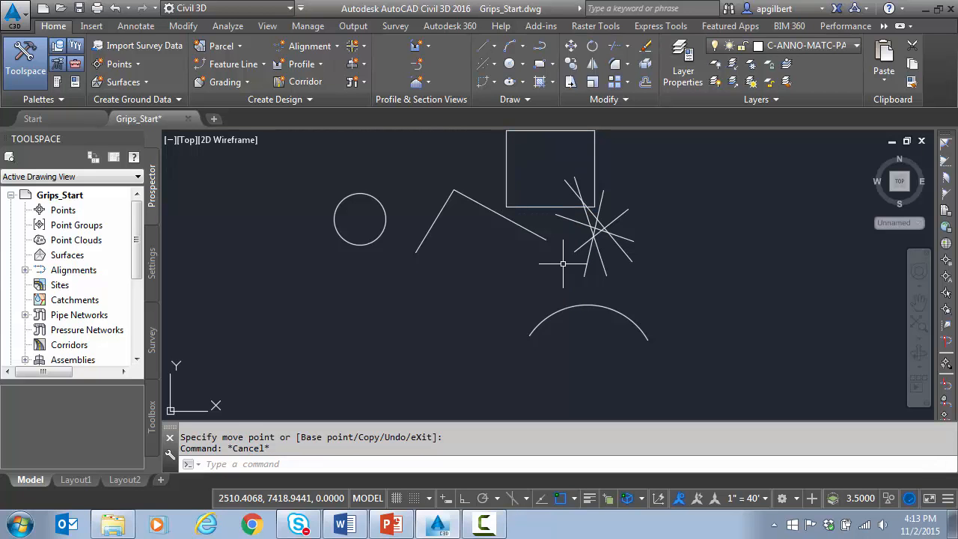
mouse_move(467, 271)
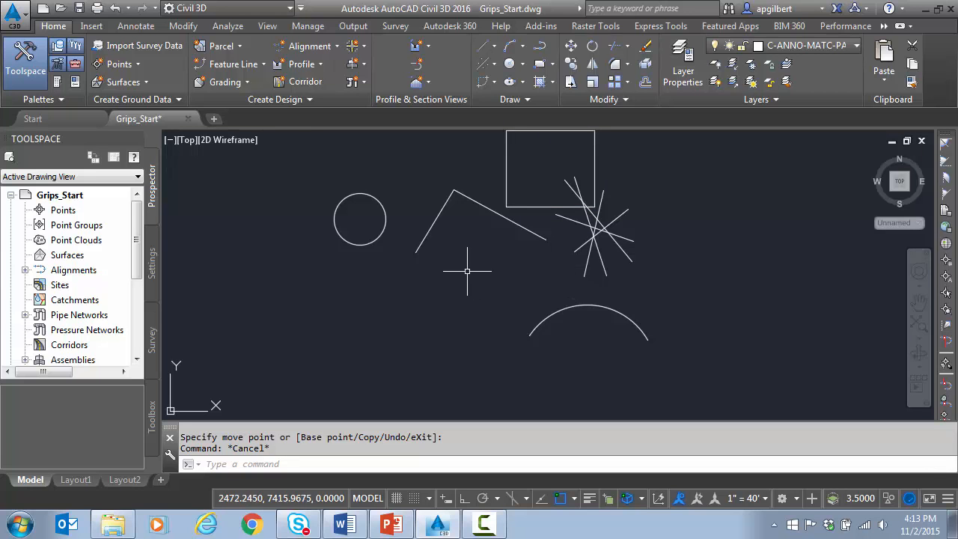
Grip-move the circle from its centre to the lower left, then deselect it.
left_click(360, 219)
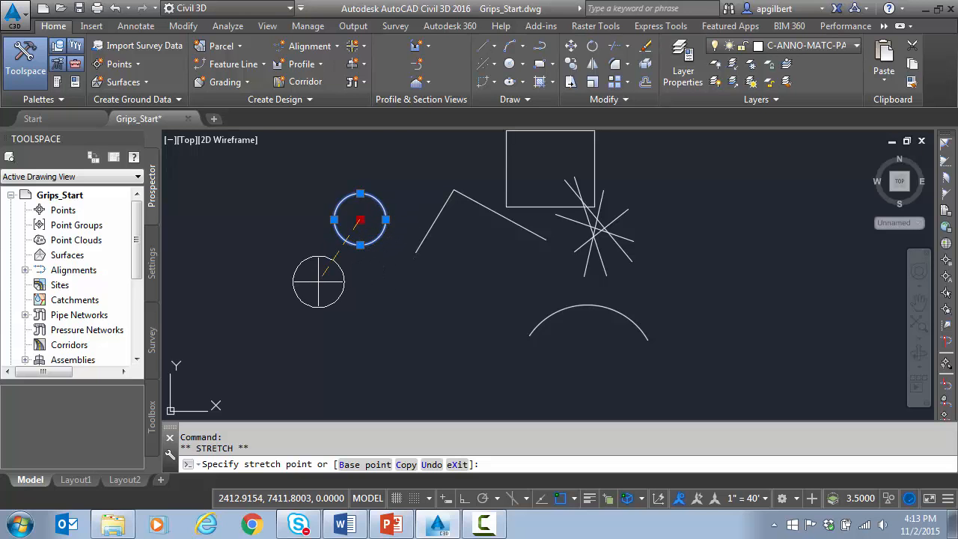
mouse_move(496, 245)
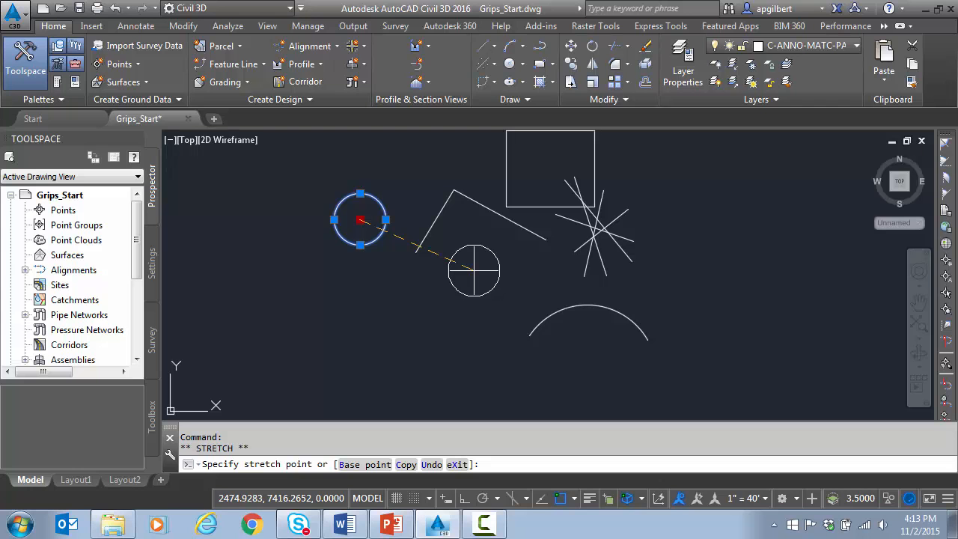
mouse_move(474, 271)
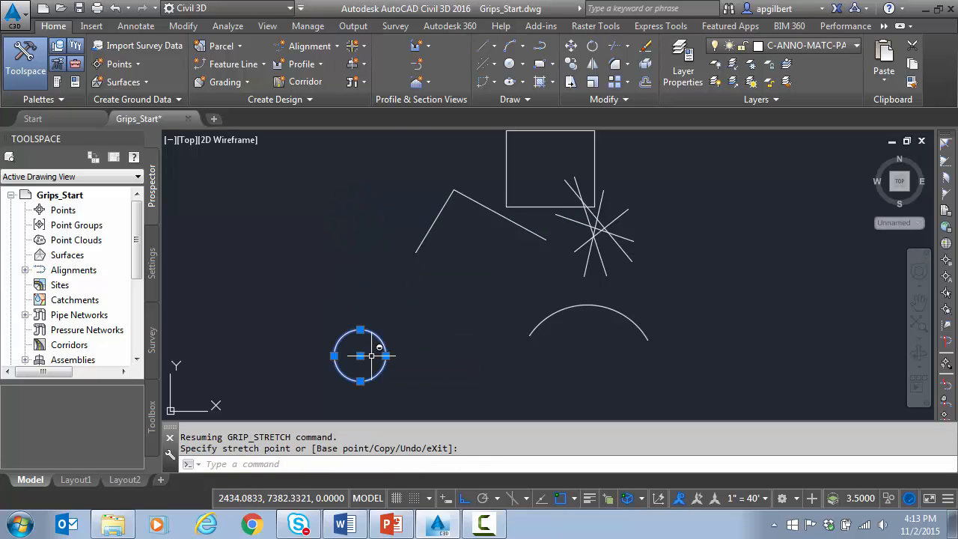
key("Escape")
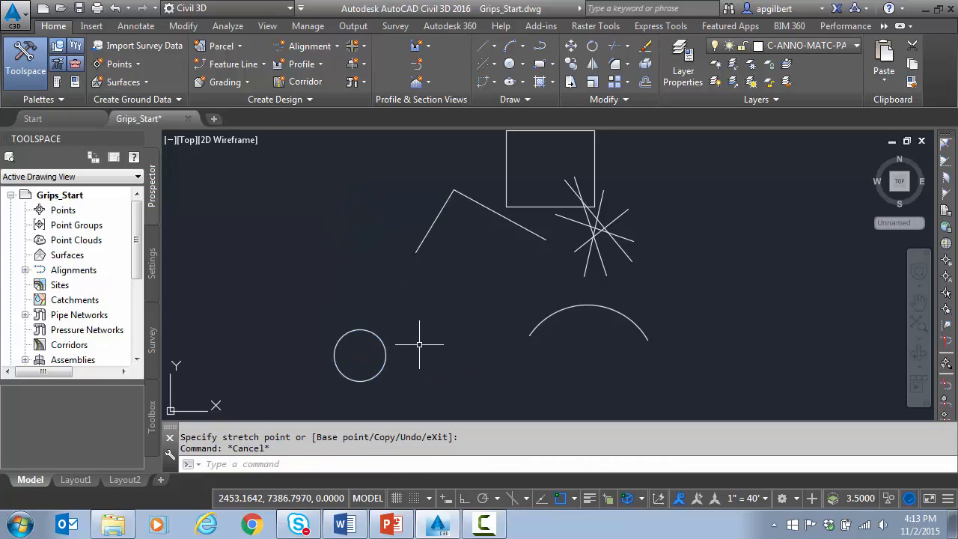
mouse_move(422, 337)
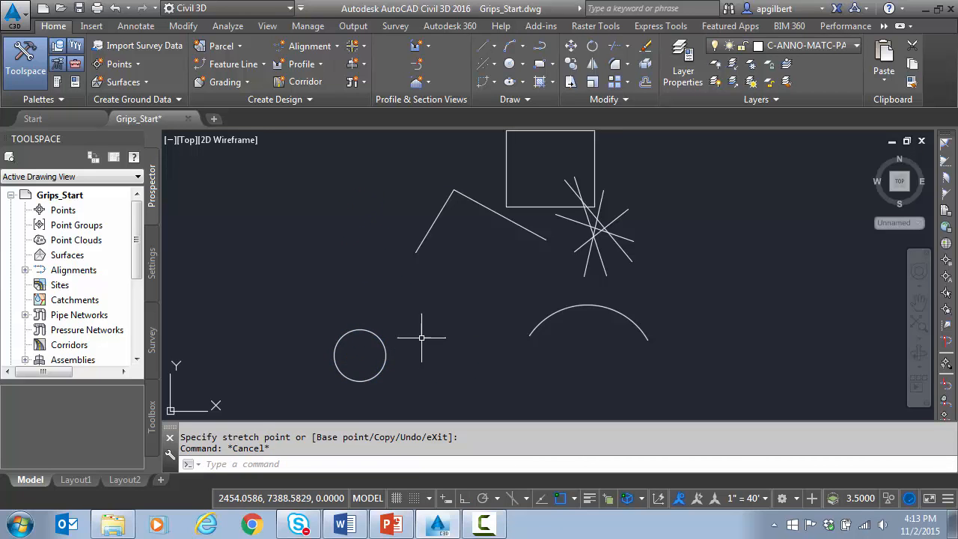